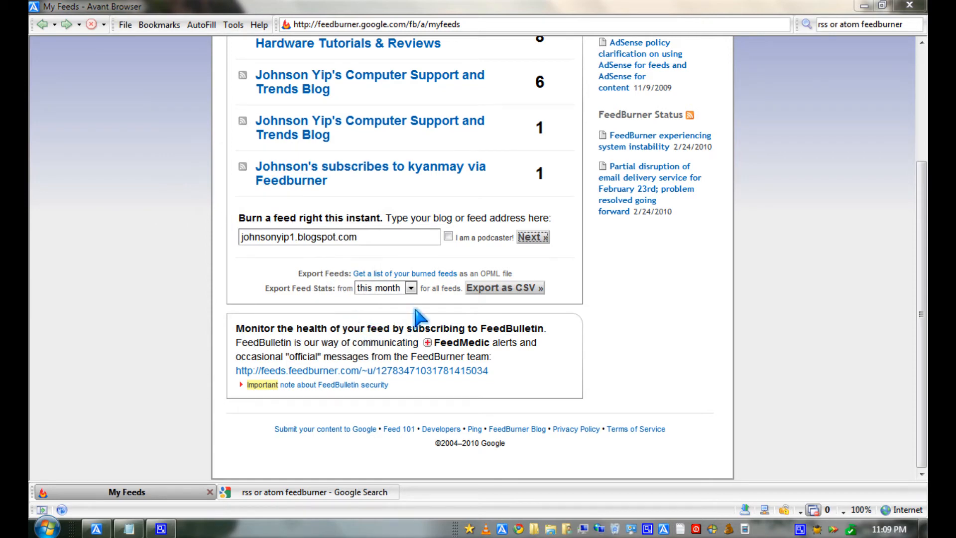
{"action": "mouse_move", "coordinate": [551, 258]}
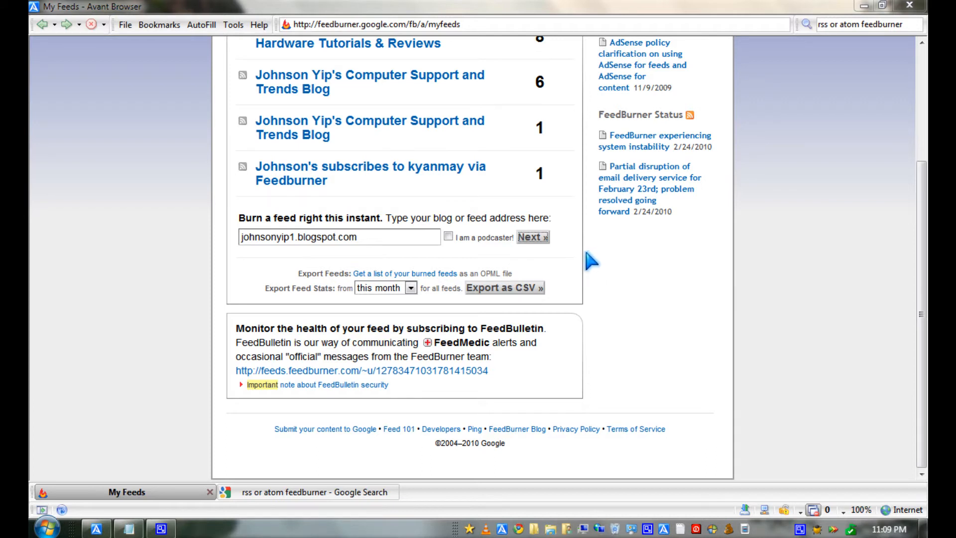
{"action": "mouse_move", "coordinate": [562, 253]}
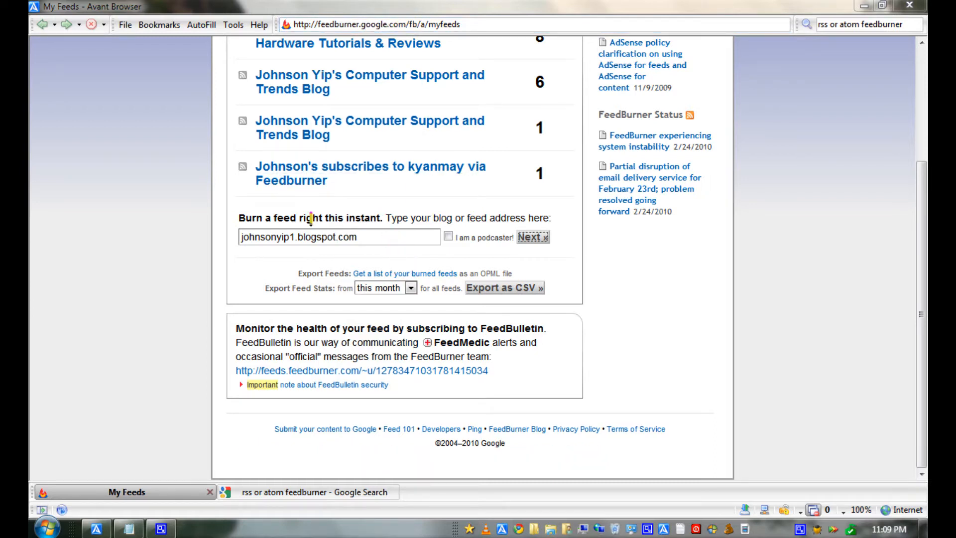
Step: Submit the blog address for burning and accept the Atom feed as the source
{"action": "left_click", "coordinate": [371, 237]}
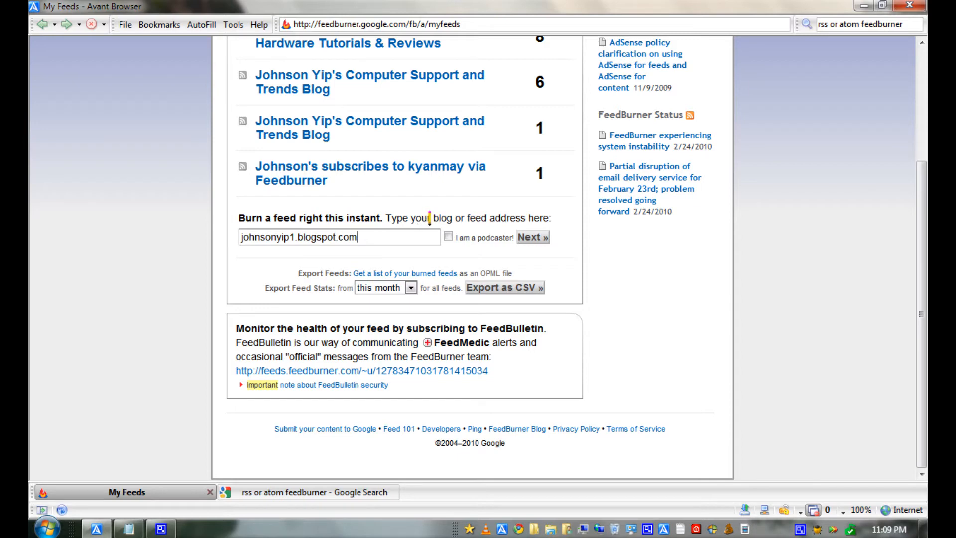
{"action": "mouse_move", "coordinate": [567, 250]}
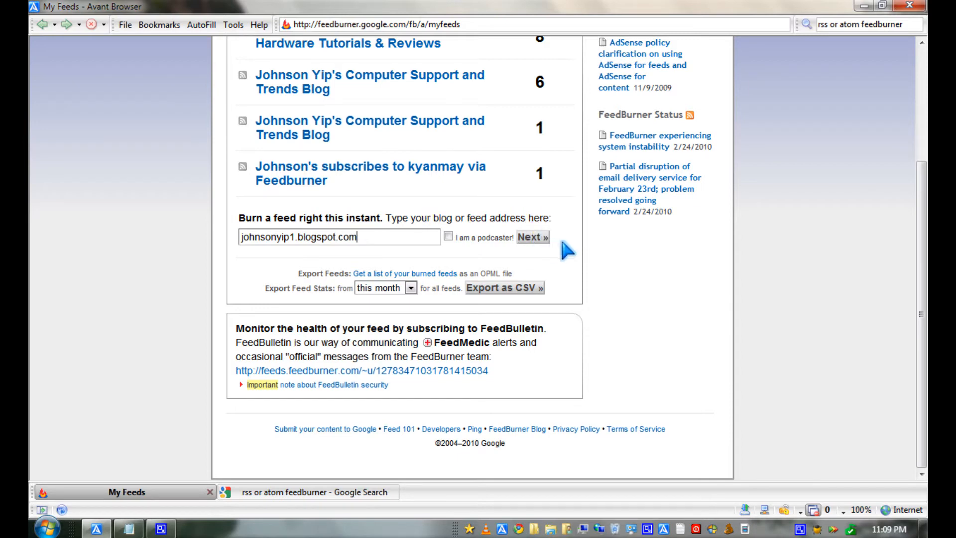
{"action": "mouse_move", "coordinate": [618, 251]}
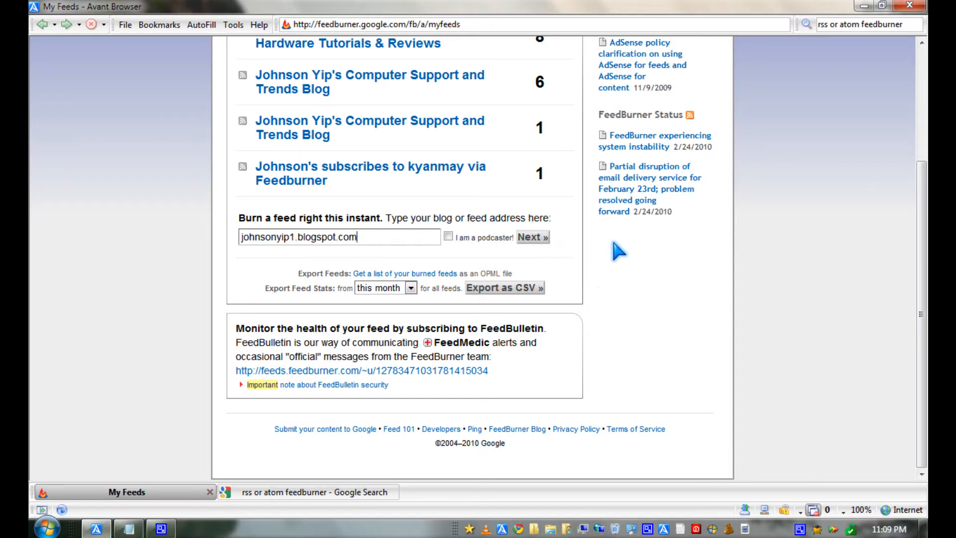
{"action": "mouse_move", "coordinate": [650, 173]}
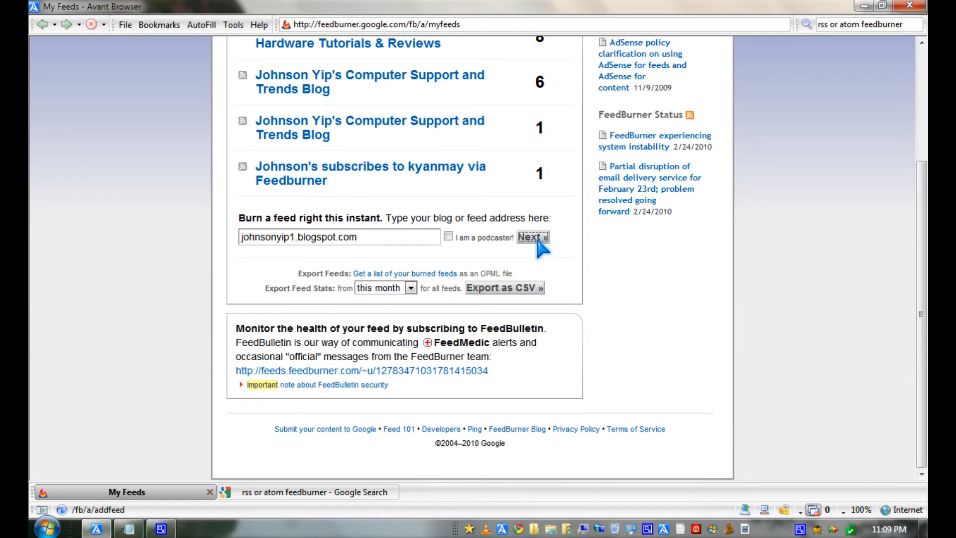
{"action": "left_click", "coordinate": [531, 237]}
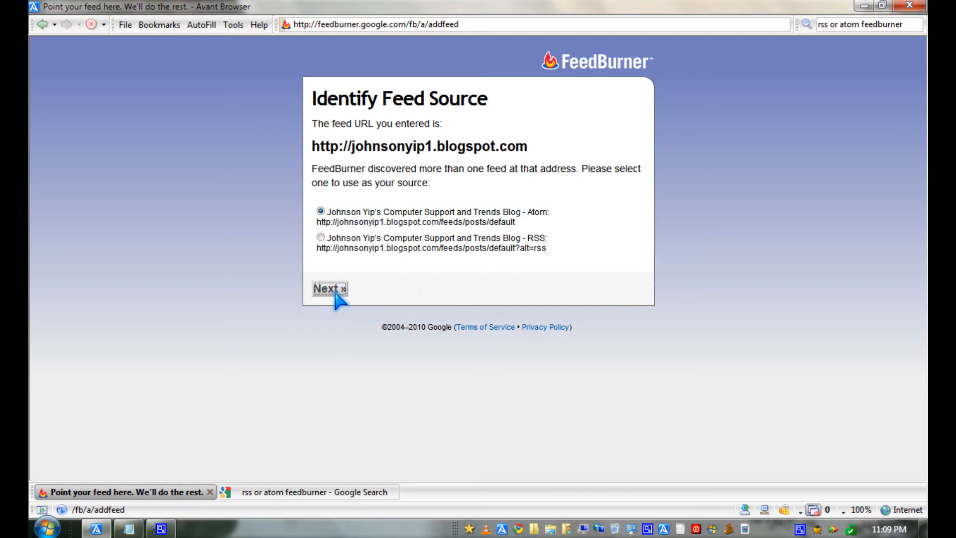
{"action": "left_click", "coordinate": [329, 289]}
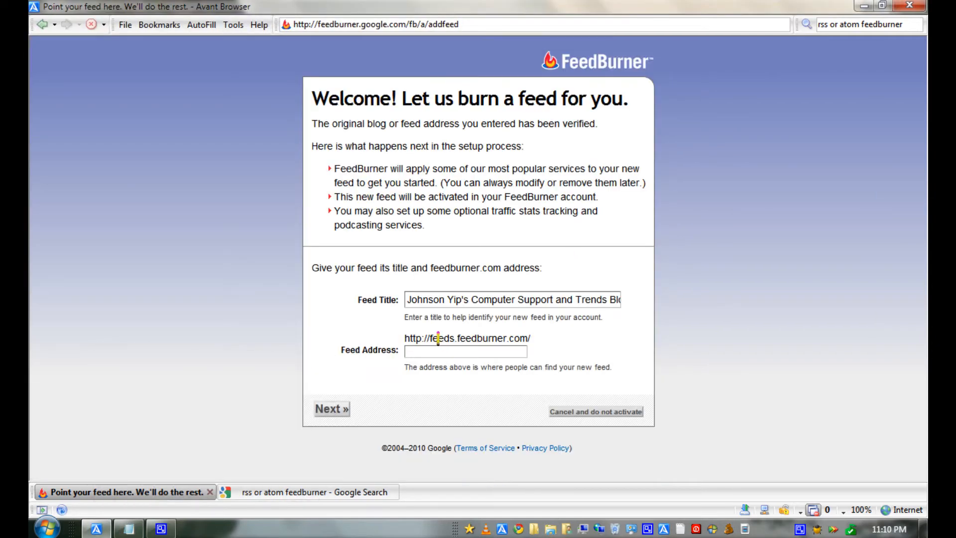
Step: Paste 'johnsoncomputerhelp' as the feed address and activate the feed at feeds.feedburner.com/johnsoncomputerhelp
{"action": "right_click", "coordinate": [465, 352]}
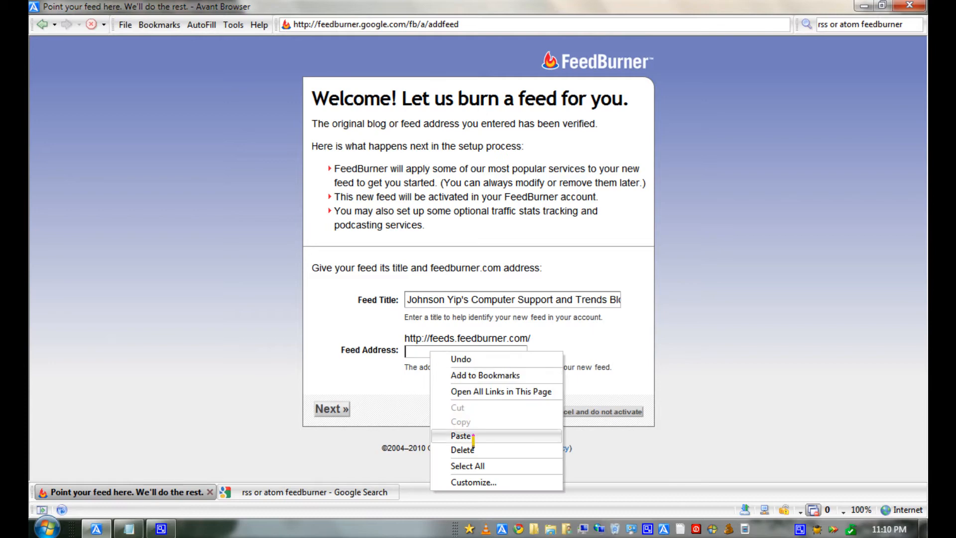
{"action": "left_click", "coordinate": [462, 435]}
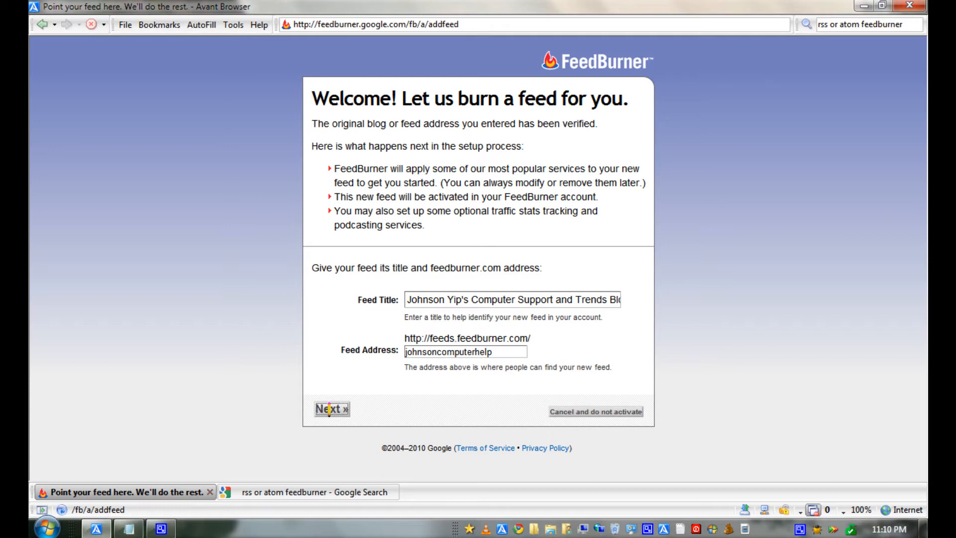
{"action": "left_click", "coordinate": [331, 409]}
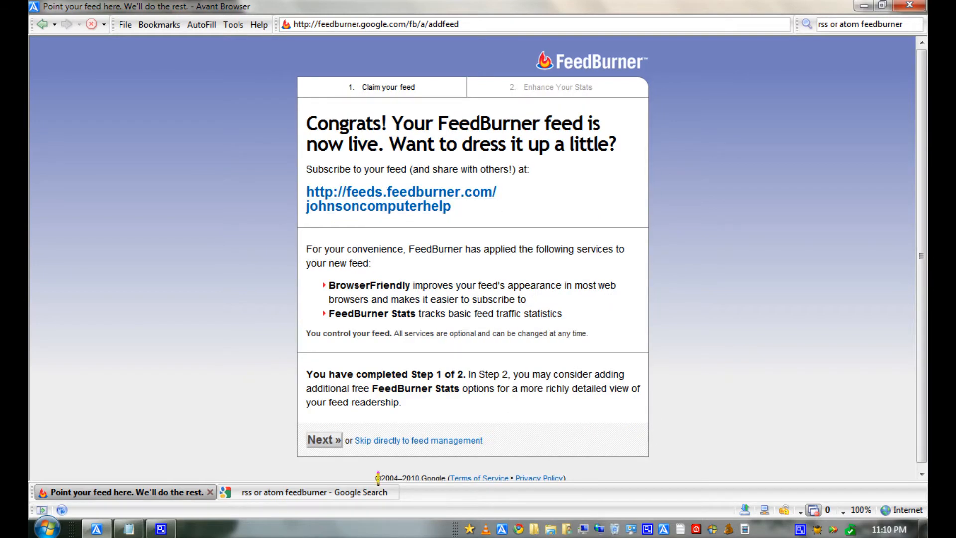
Step: Enable Clickthroughs and extra item-view/reach tracking, finishing setup at the Feed Stats Dashboard
{"action": "left_click", "coordinate": [324, 439]}
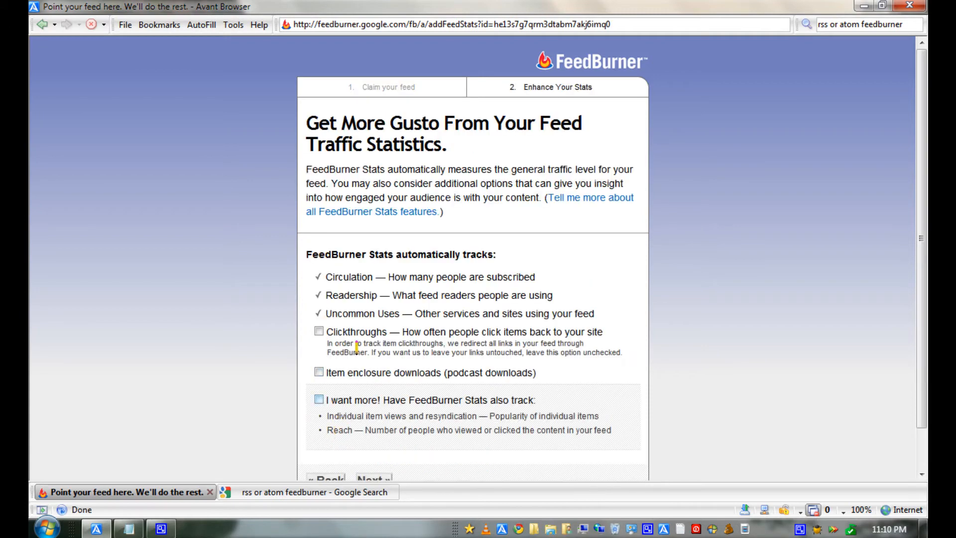
{"action": "left_click", "coordinate": [317, 333]}
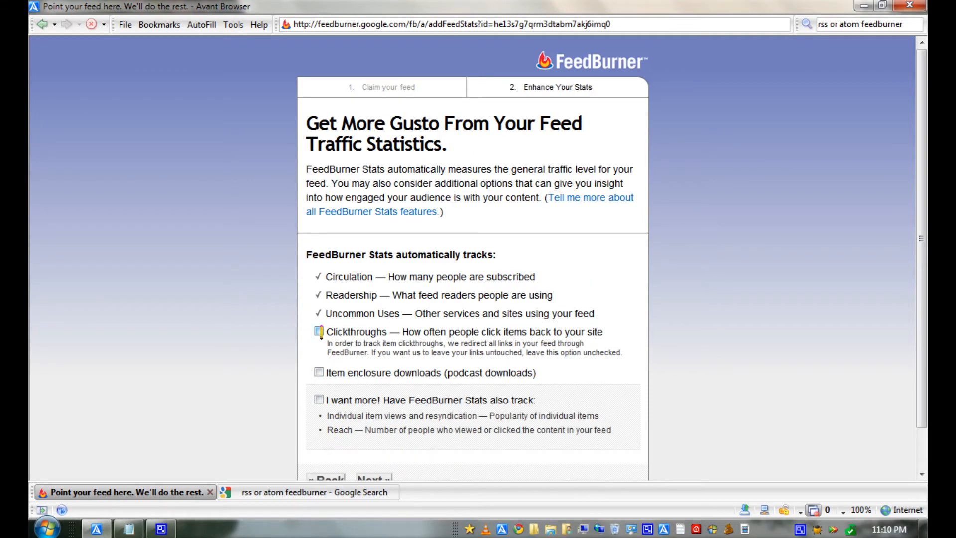
{"action": "left_click", "coordinate": [317, 333]}
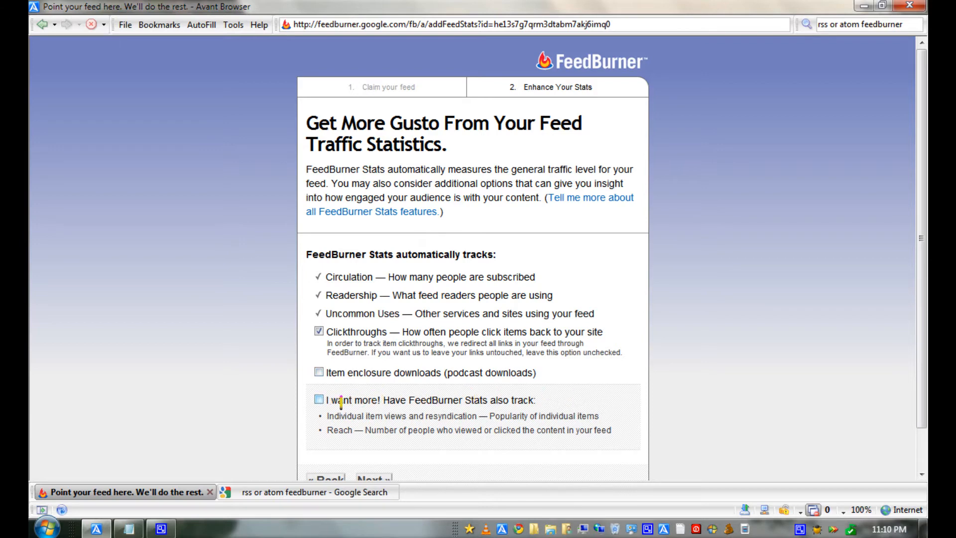
{"action": "left_click", "coordinate": [317, 399]}
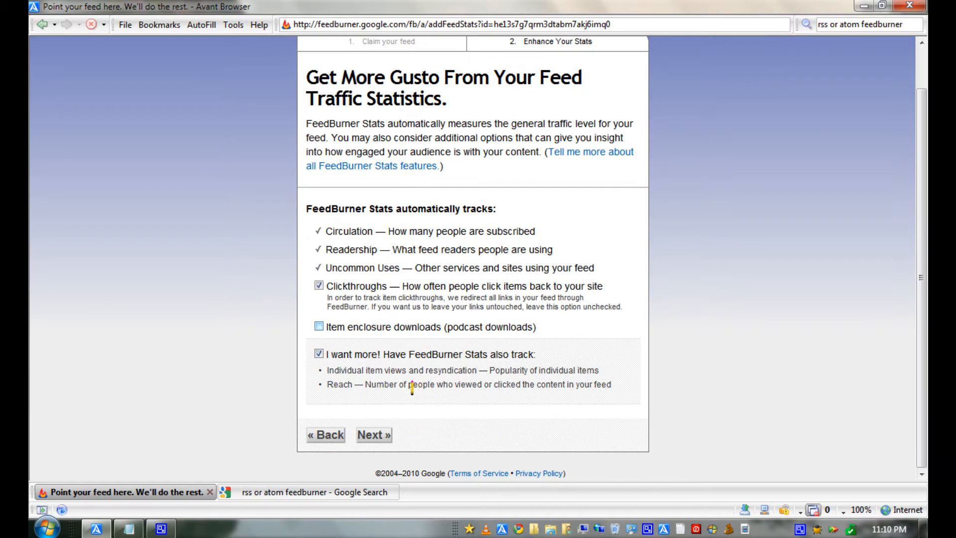
{"action": "left_click", "coordinate": [373, 436]}
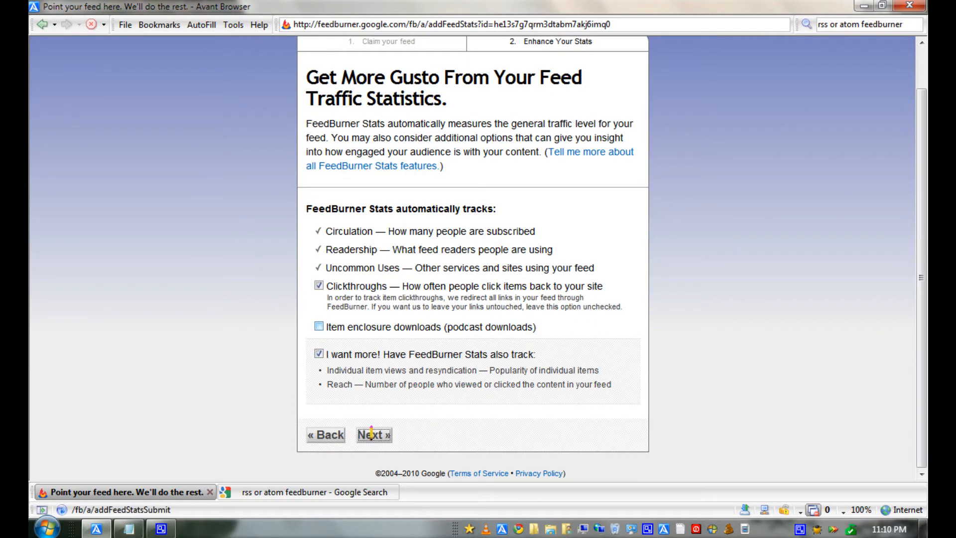
{"action": "left_click", "coordinate": [373, 436]}
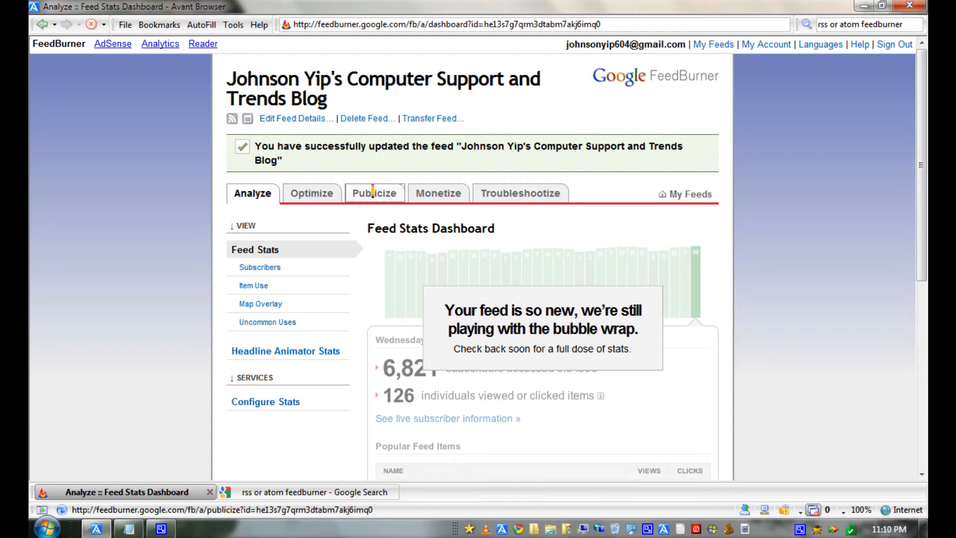
Step: Activate the Email Subscriptions service from the feed's Publicize options
{"action": "left_click", "coordinate": [373, 193]}
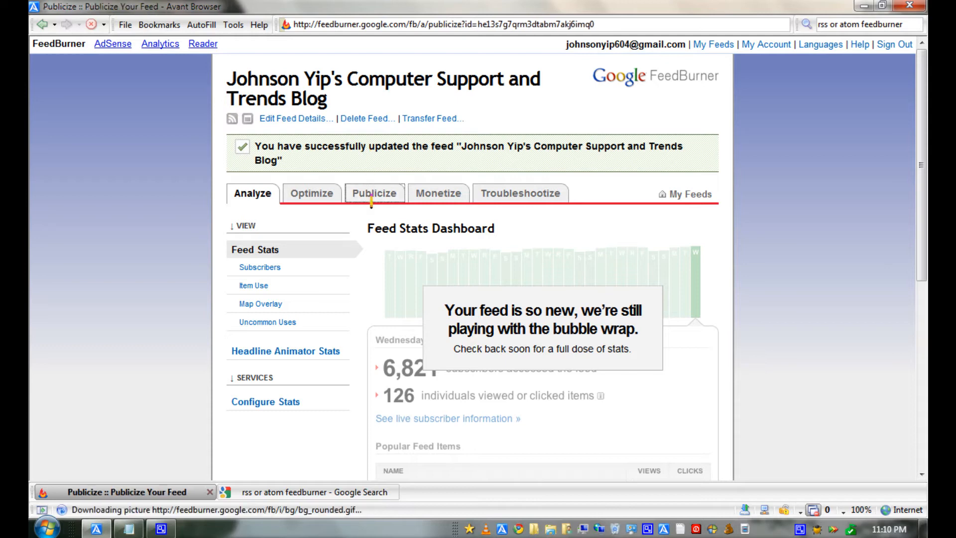
{"action": "left_click", "coordinate": [374, 194]}
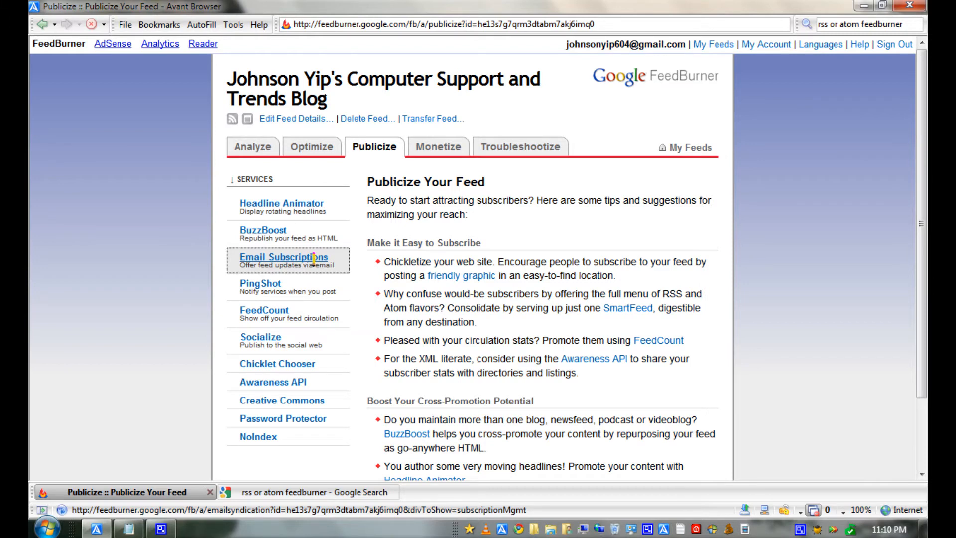
{"action": "left_click", "coordinate": [284, 257]}
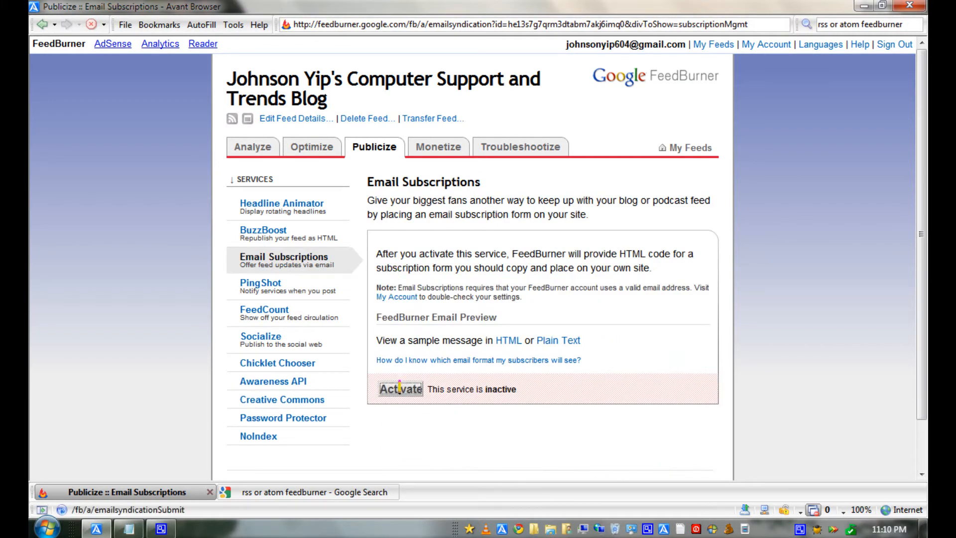
{"action": "left_click", "coordinate": [399, 389]}
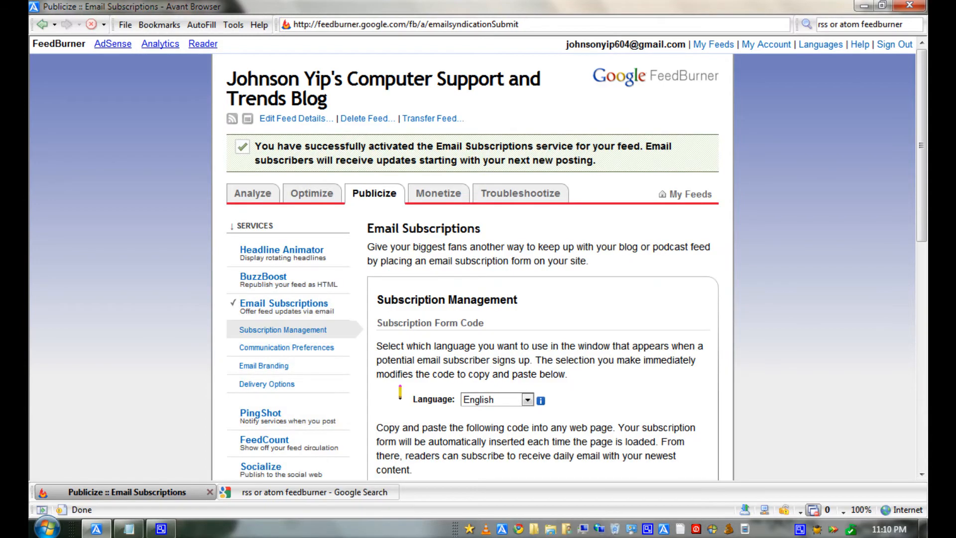
Step: Keep English as the signup language and choose Blogger as the subscription form widget destination
{"action": "scroll", "scroll_direction": "down", "scroll_amount": 3}
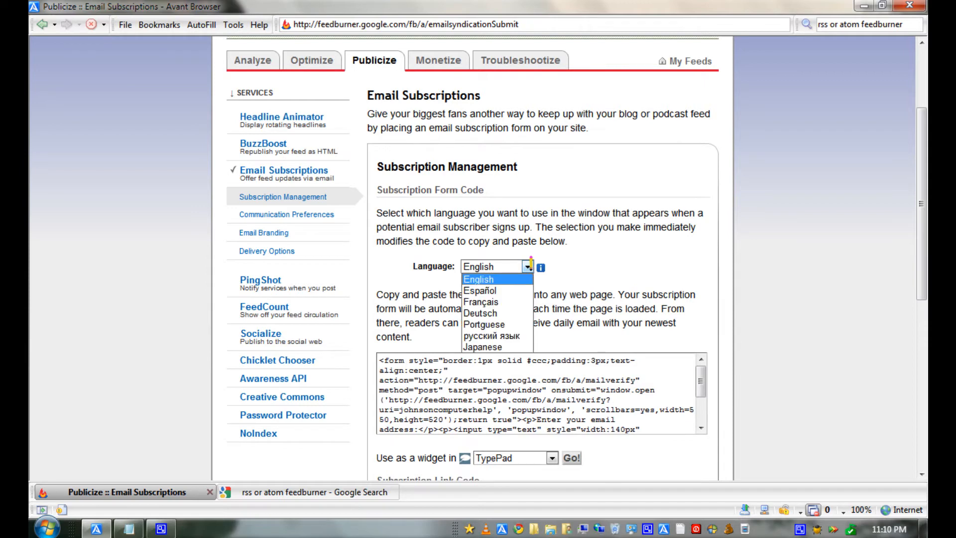
{"action": "left_click", "coordinate": [494, 266]}
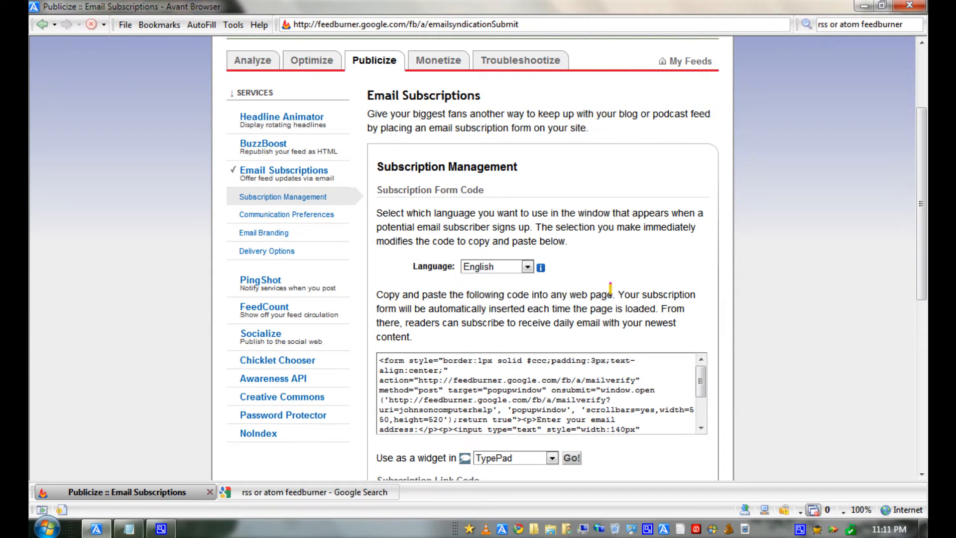
{"action": "scroll", "scroll_direction": "down", "scroll_amount": 3}
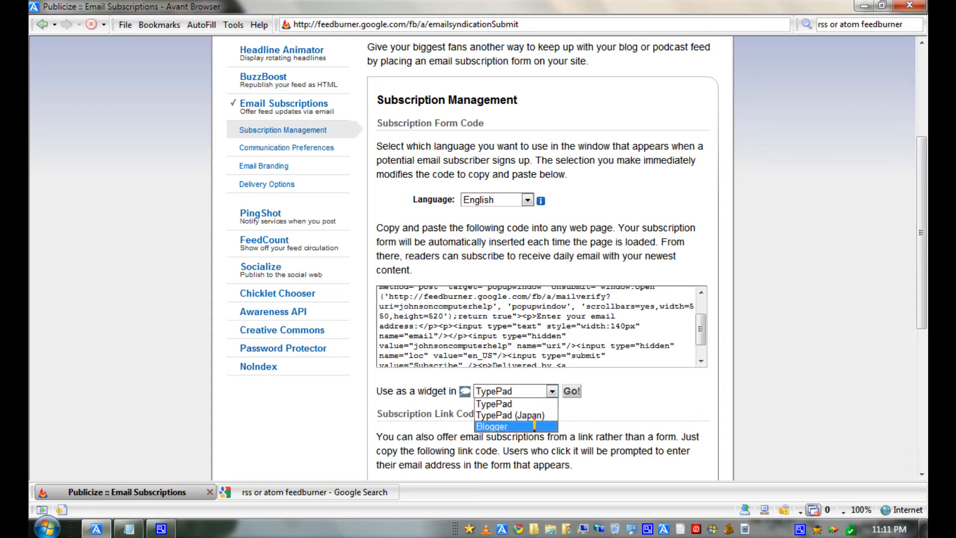
{"action": "left_click", "coordinate": [491, 425]}
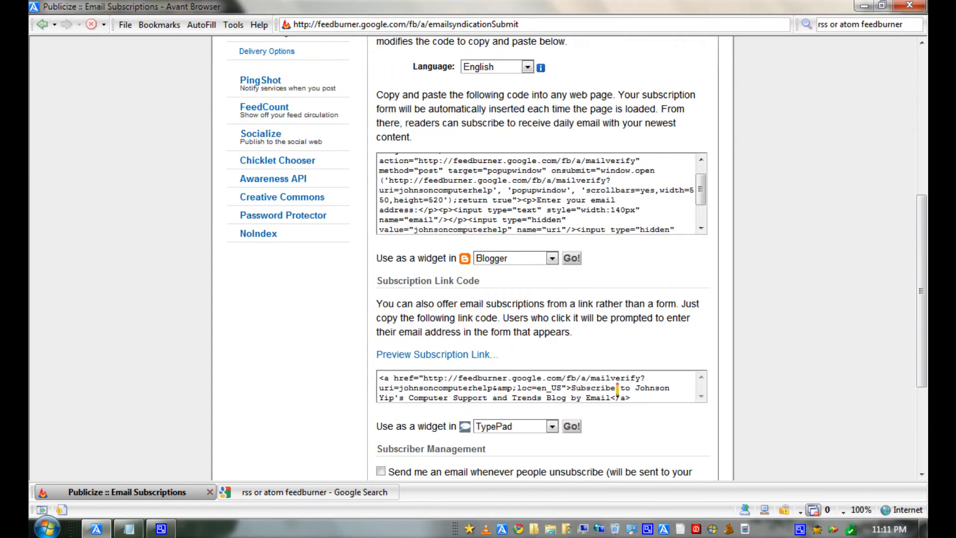
{"action": "left_click", "coordinate": [572, 258]}
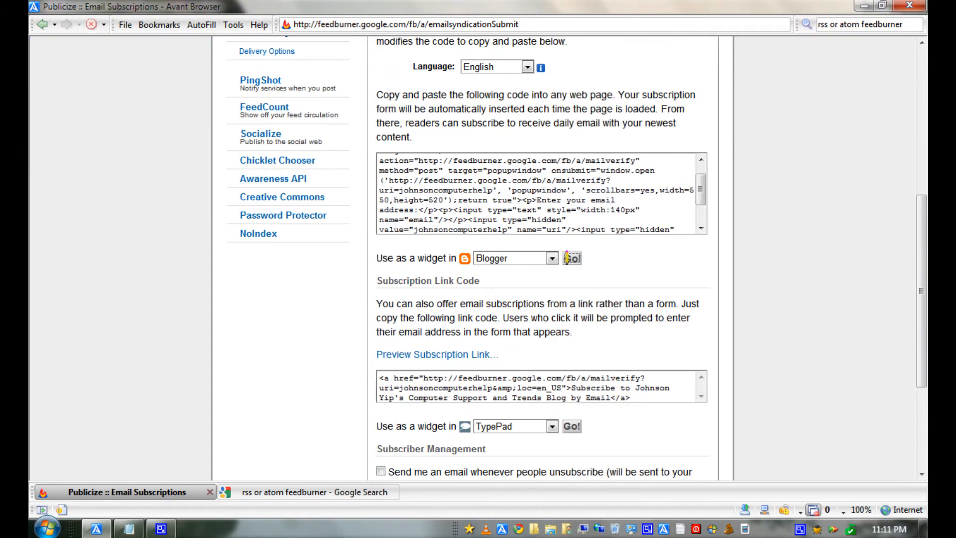
Step: Add the 'Subscribe via email' form widget to the Blogger sidebar and view it on the live blog
{"action": "left_click", "coordinate": [572, 258]}
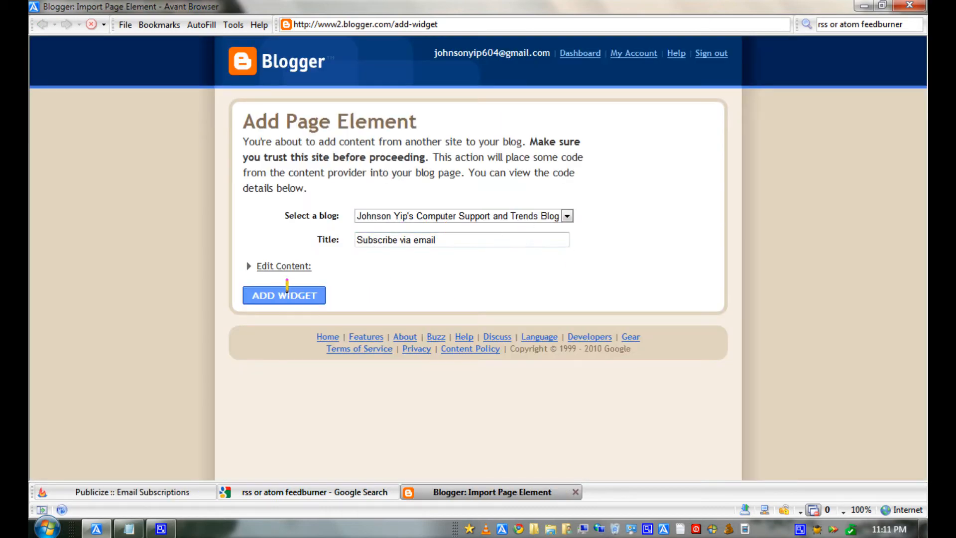
{"action": "left_click", "coordinate": [284, 295]}
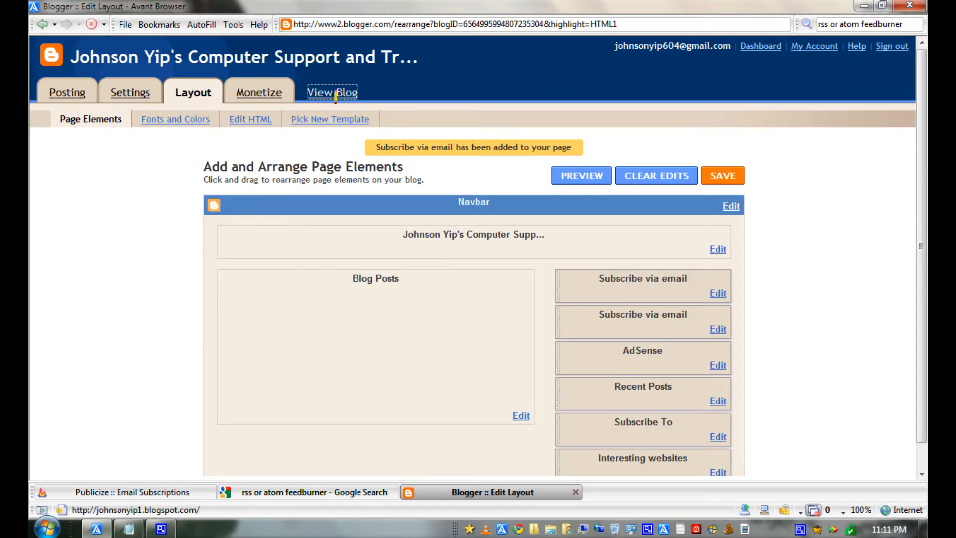
{"action": "left_click", "coordinate": [332, 92]}
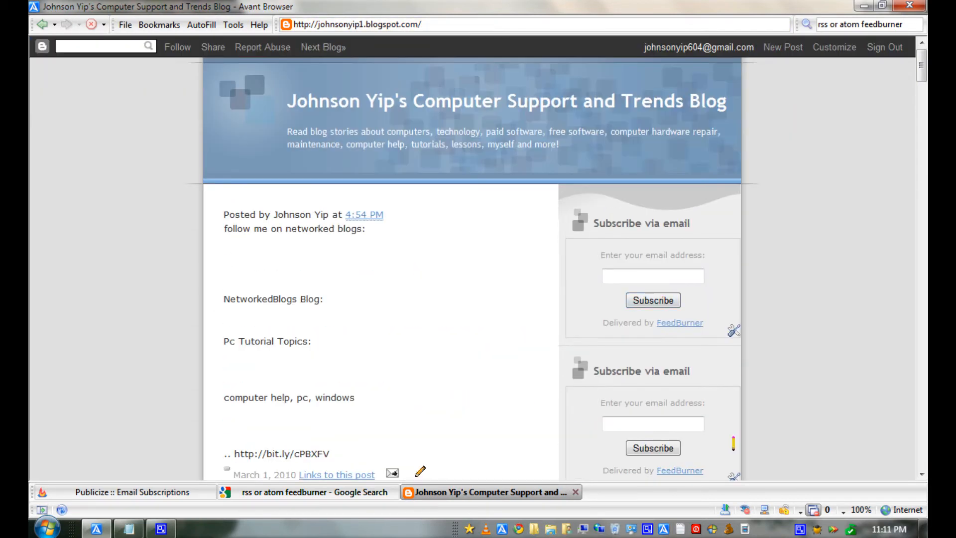
{"action": "scroll", "scroll_direction": "down", "scroll_amount": 3}
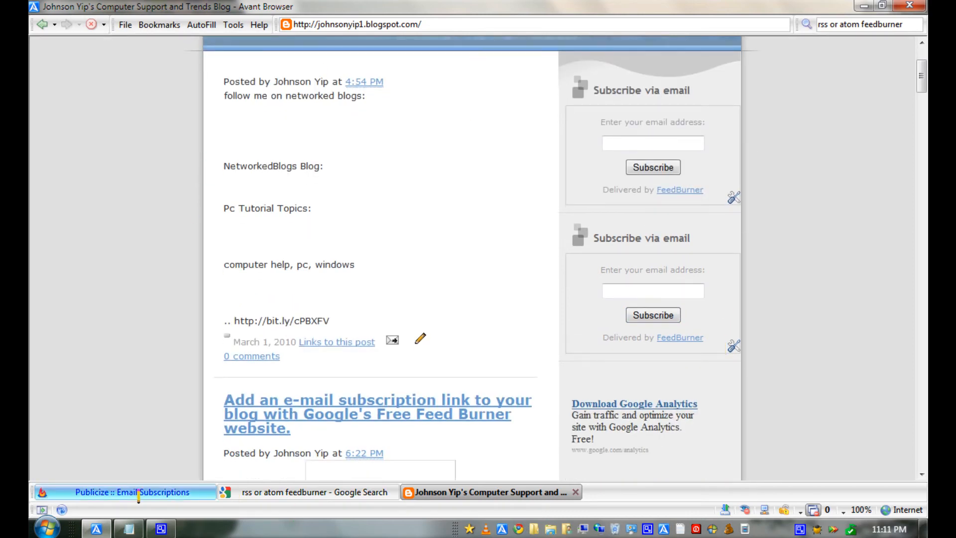
Step: Send the subscription link code to Blogger as a widget, reaching the Add Page Element form
{"action": "left_click", "coordinate": [125, 492]}
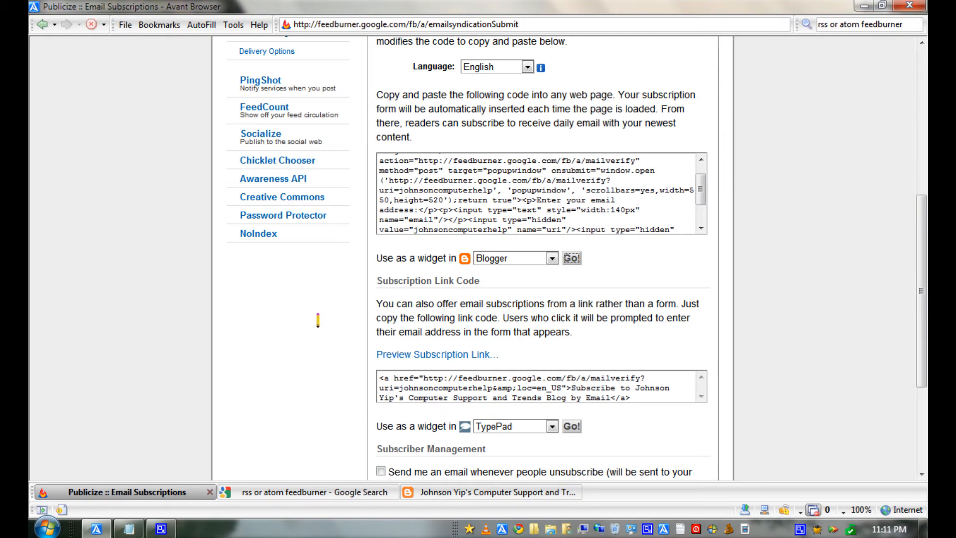
{"action": "scroll", "scroll_direction": "down", "scroll_amount": 3}
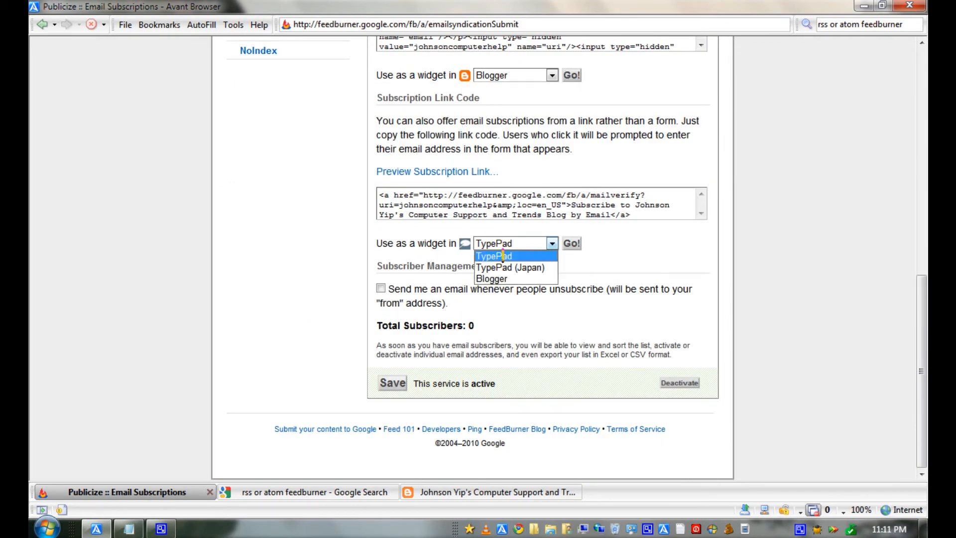
{"action": "left_click", "coordinate": [491, 279]}
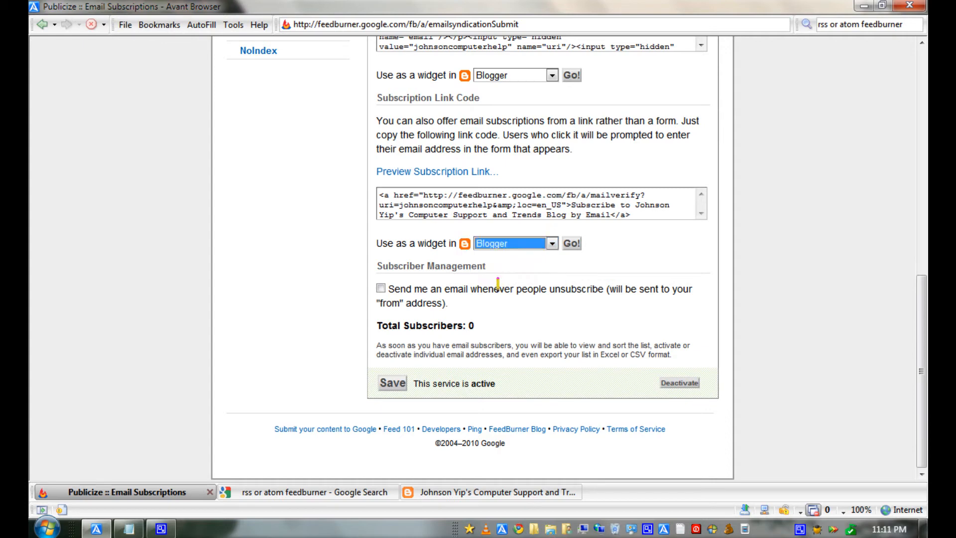
{"action": "left_click", "coordinate": [569, 243]}
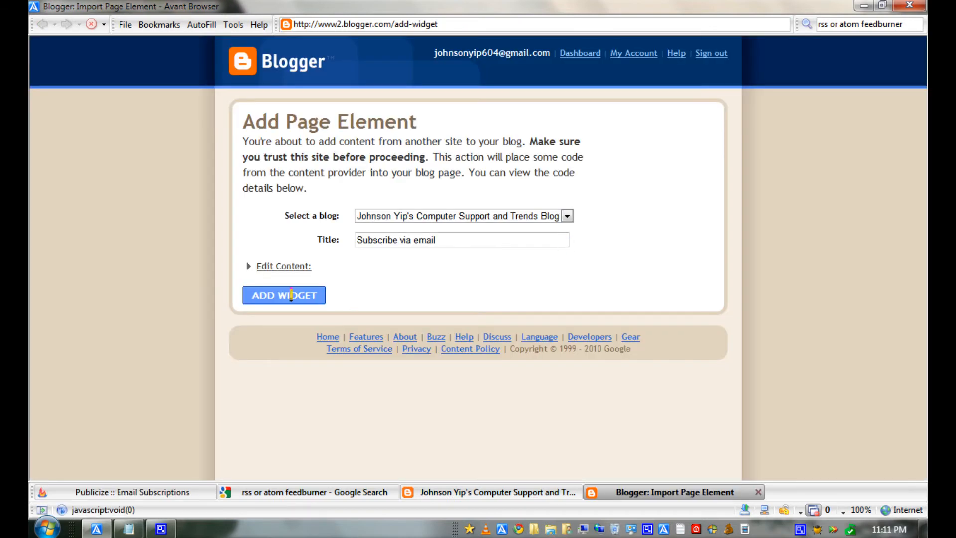
Step: Add the Subscribe by Email link widget and view it above the forms on the live blog
{"action": "left_click", "coordinate": [283, 295]}
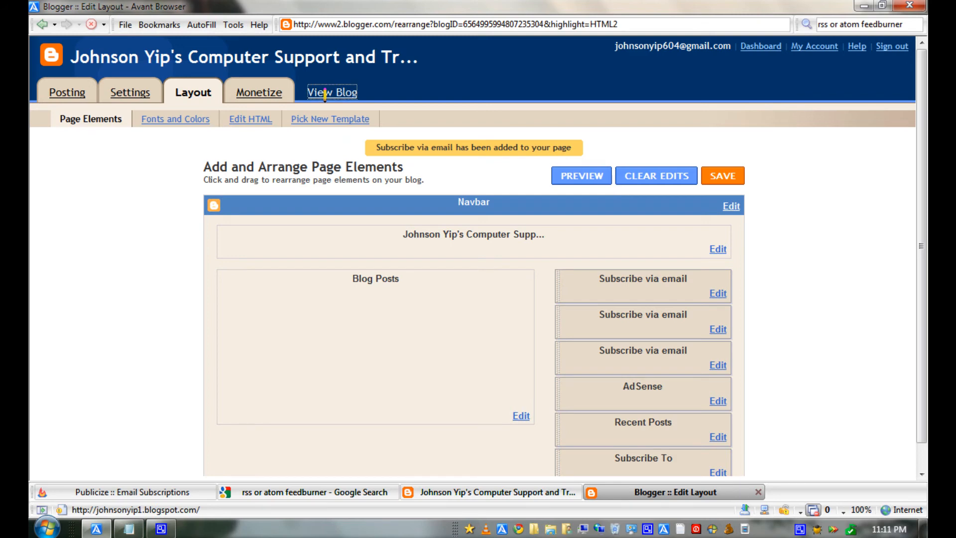
{"action": "left_click", "coordinate": [331, 92]}
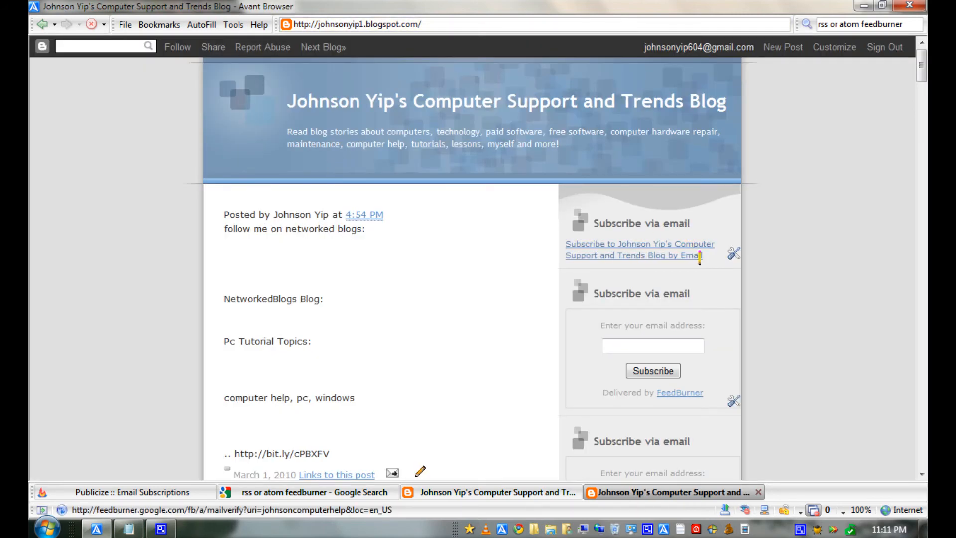
{"action": "scroll", "scroll_direction": "down", "scroll_amount": 3}
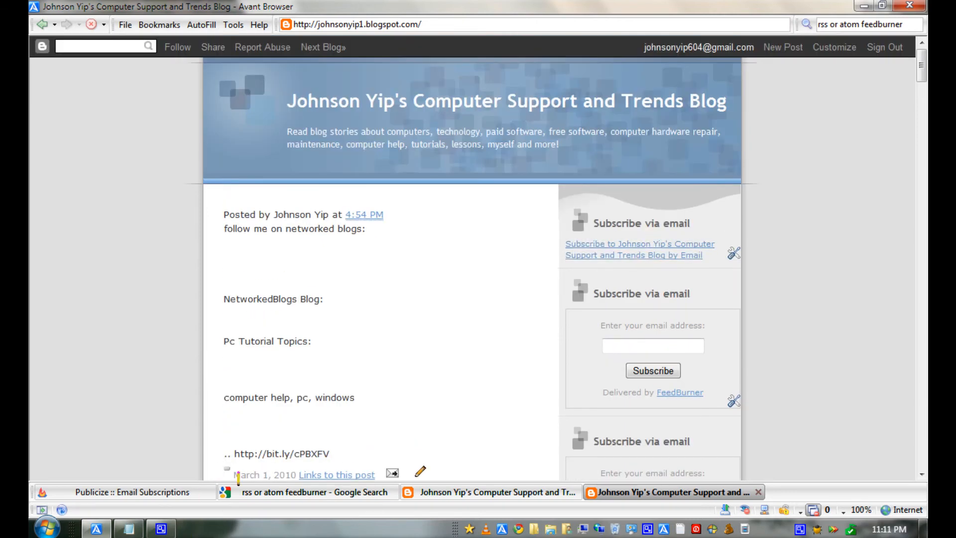
{"action": "left_click", "coordinate": [129, 492]}
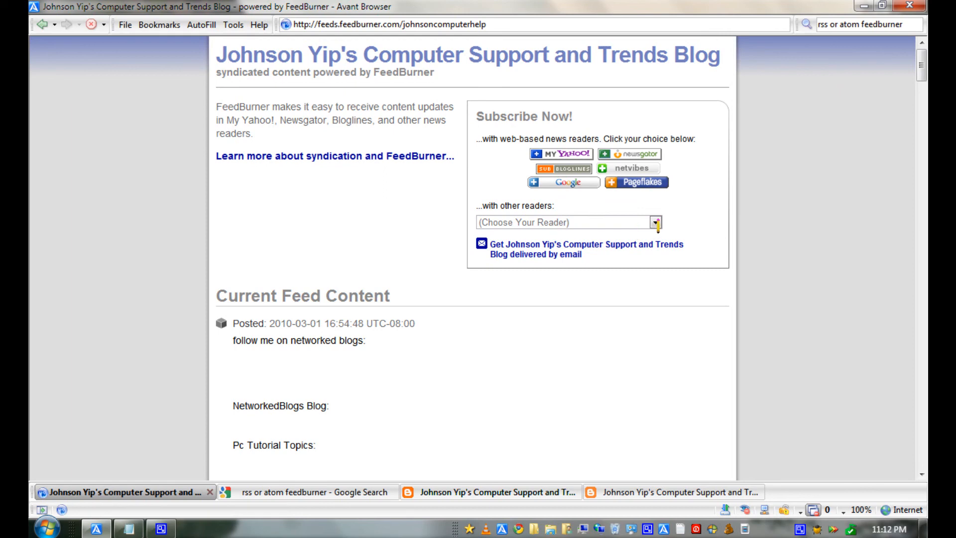
Step: Show the '(Choose Your Reader)' list of other feed readers on the burned feed page
{"action": "left_click", "coordinate": [655, 222]}
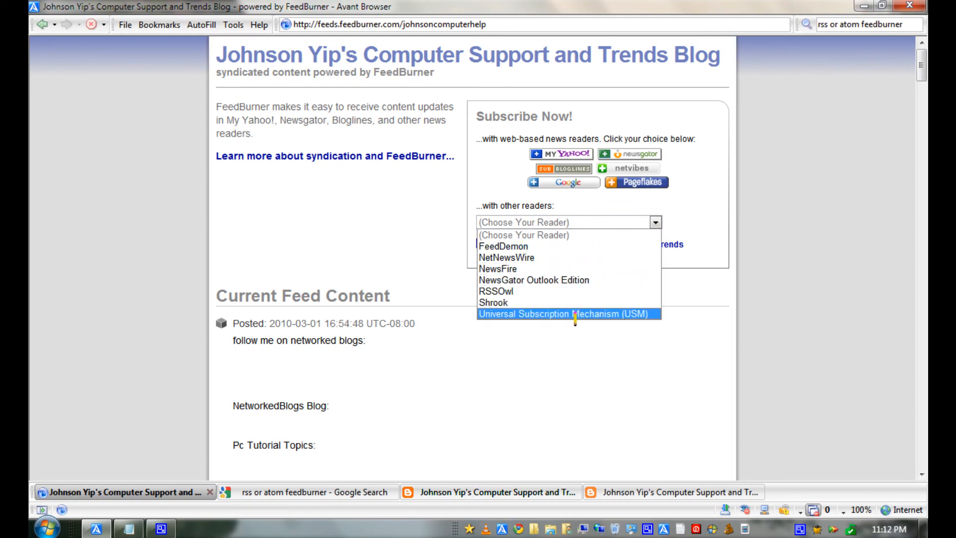